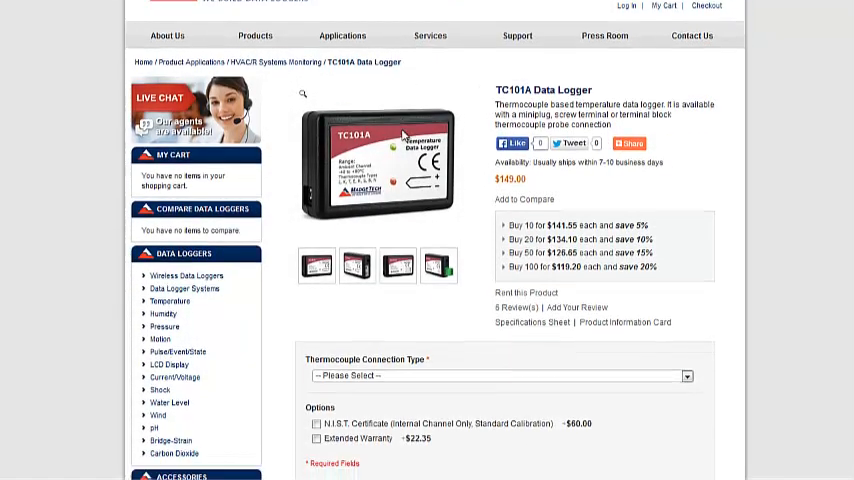
- Select the connected TC101A logger and bring up its Properties from the Device commands
click(624, 322)
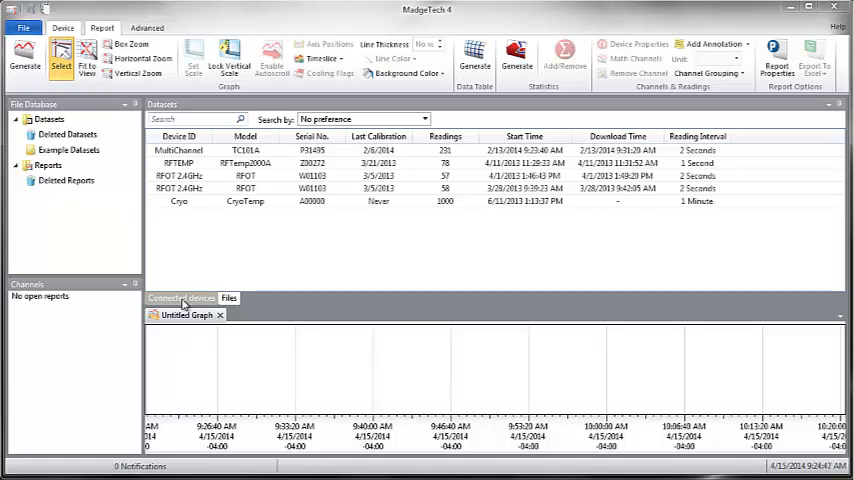
click(180, 296)
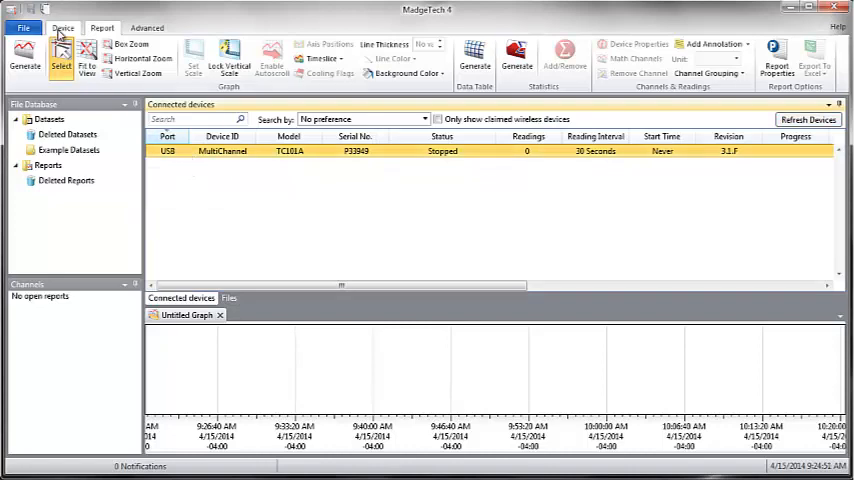
click(62, 28)
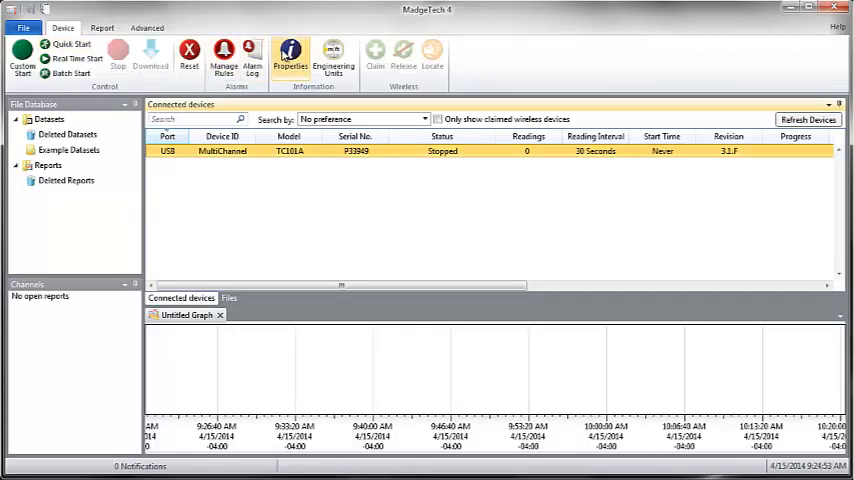
click(288, 56)
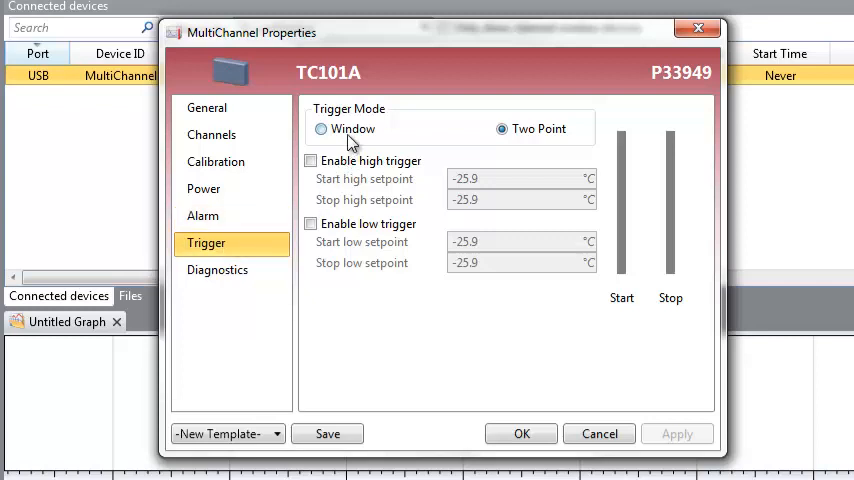
- Choose Window as the TC101A trigger mode, showing high, low and sample count fields
click(320, 128)
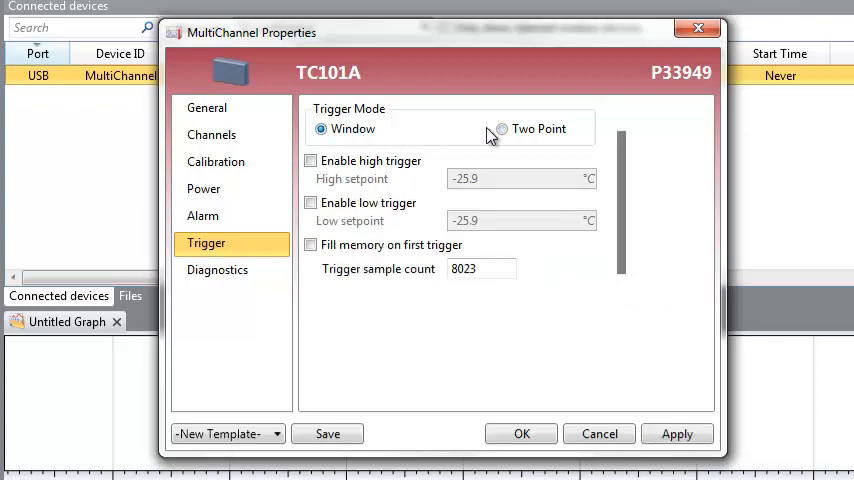
click(500, 128)
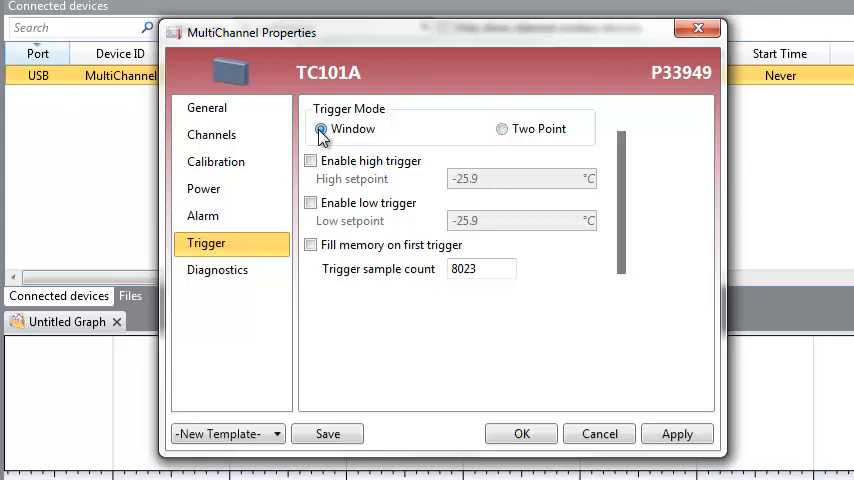
- Enable the high trigger at 70 °C, the low trigger at 30 °C, and fill memory on first trigger
click(320, 128)
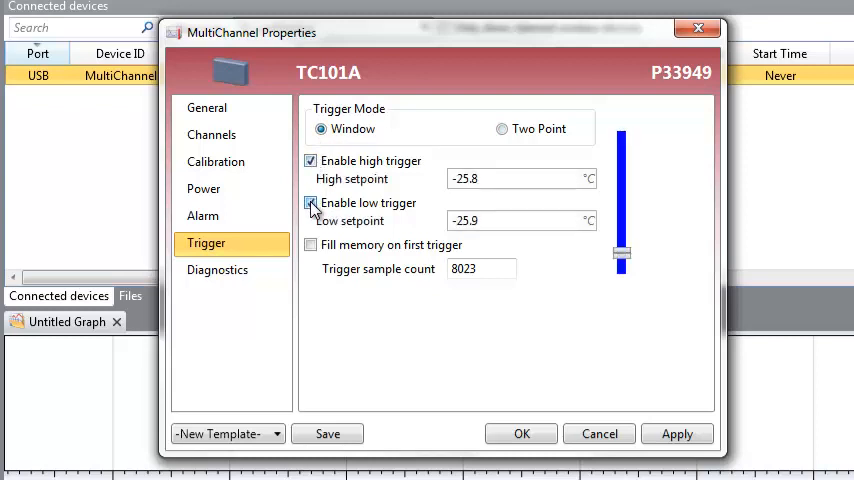
click(310, 204)
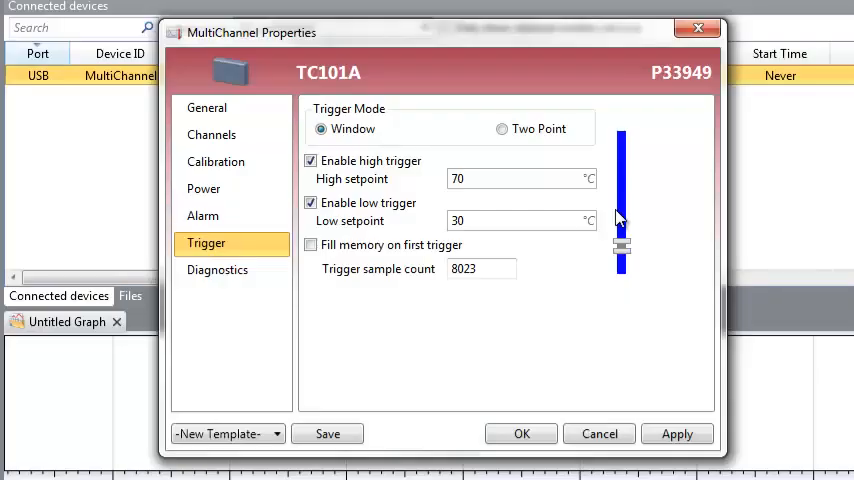
mouse_move(474, 228)
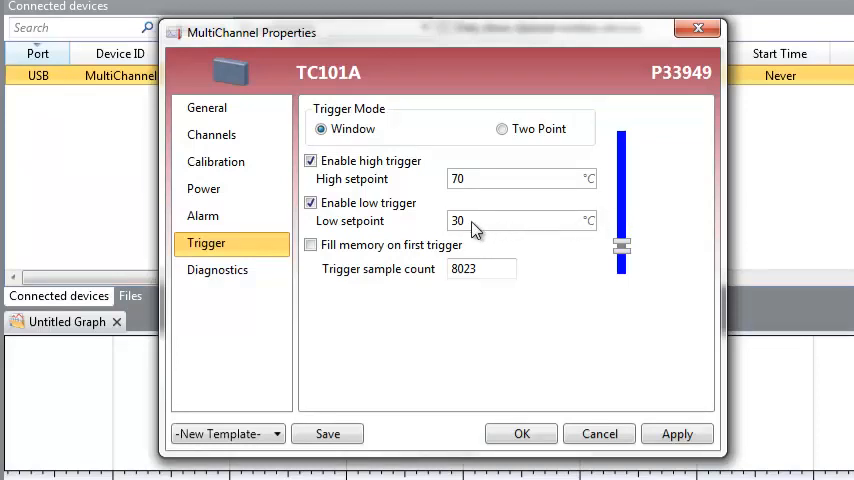
mouse_move(454, 228)
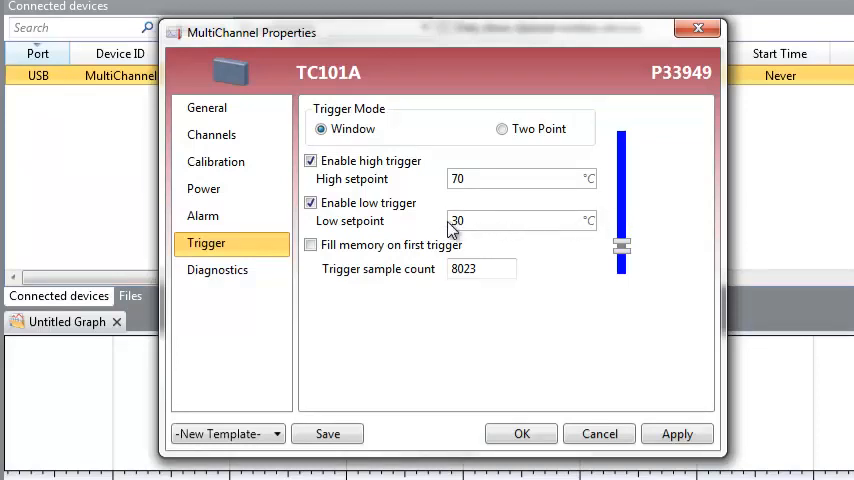
click(310, 244)
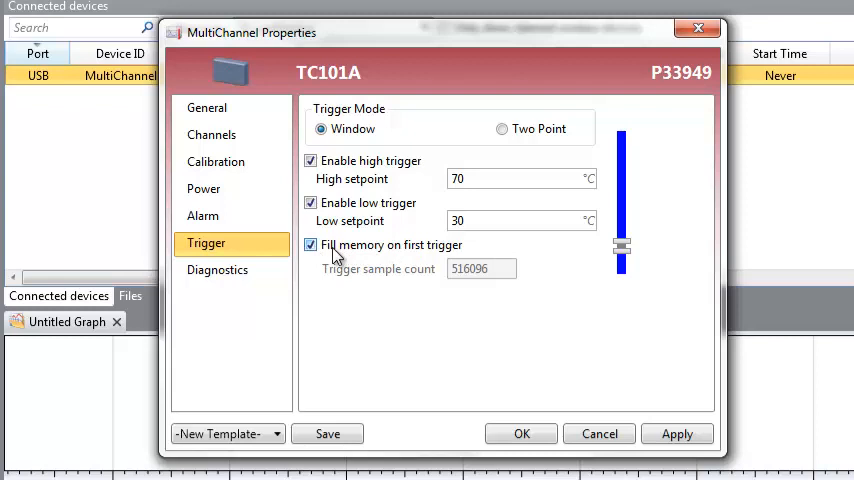
- Turn fill memory off, set trigger sample count to 12, and write the settings to the logger
click(312, 244)
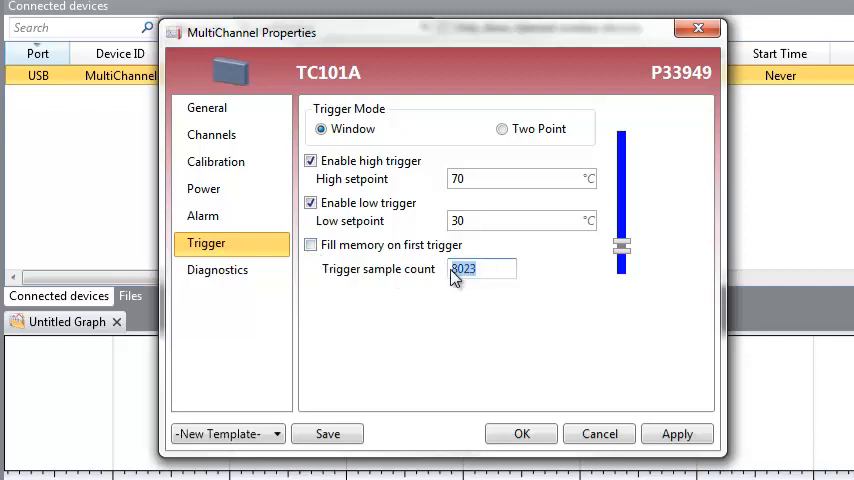
text(12)
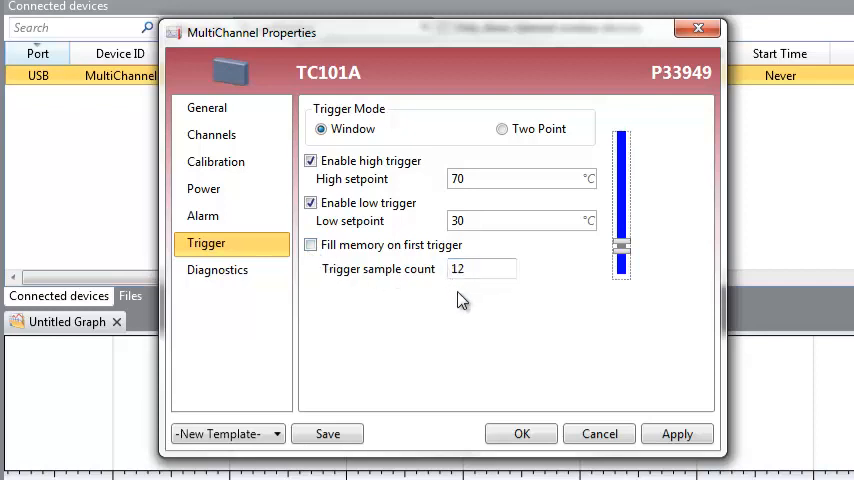
mouse_move(464, 312)
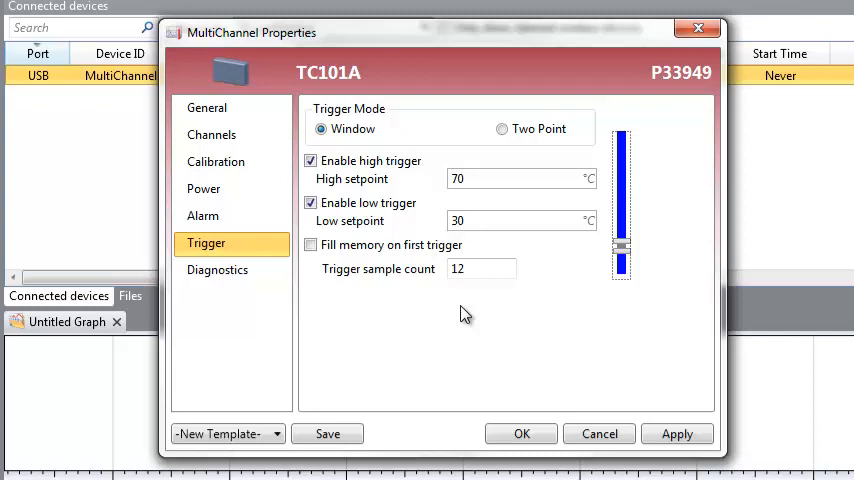
click(676, 432)
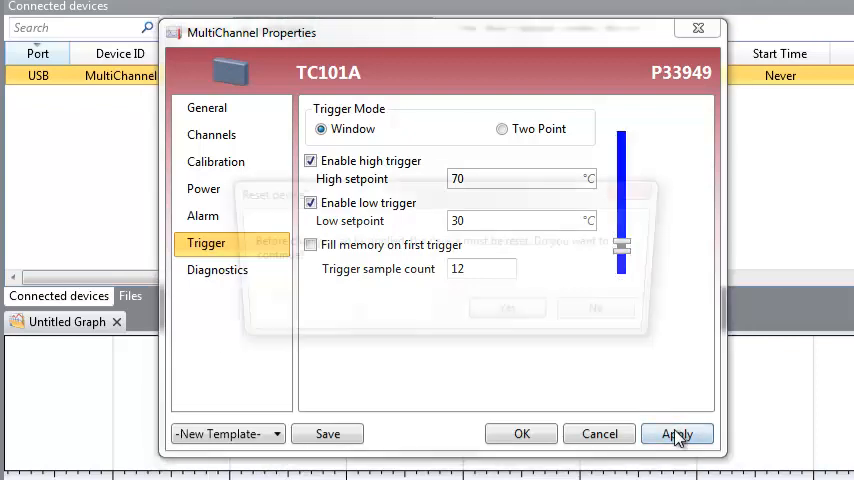
click(676, 432)
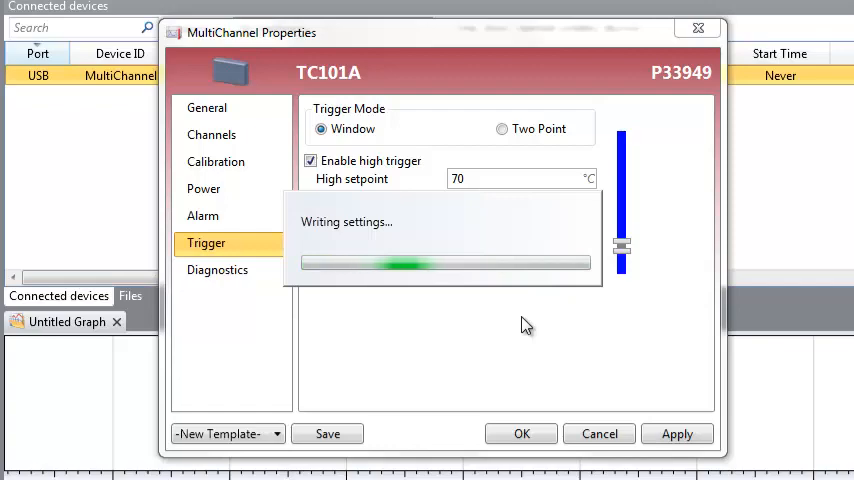
click(520, 432)
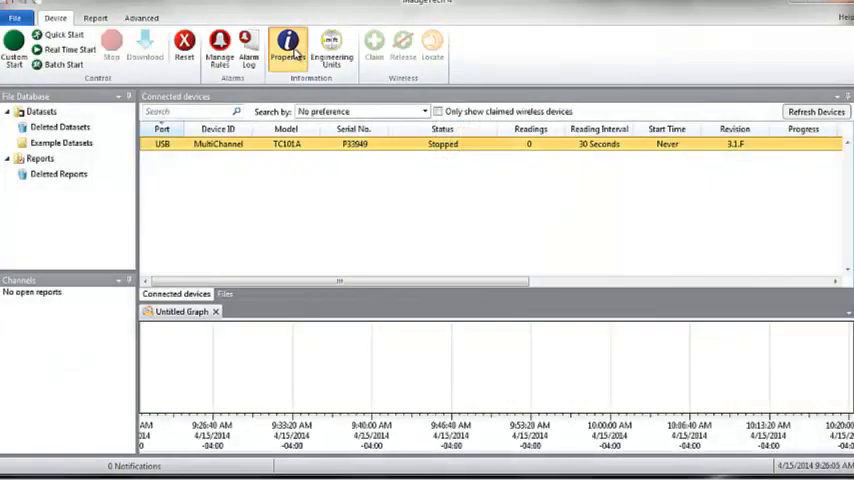
- Reopen the Trigger page in Two Point mode and toggle the high trigger to show start and stop setpoints
click(288, 44)
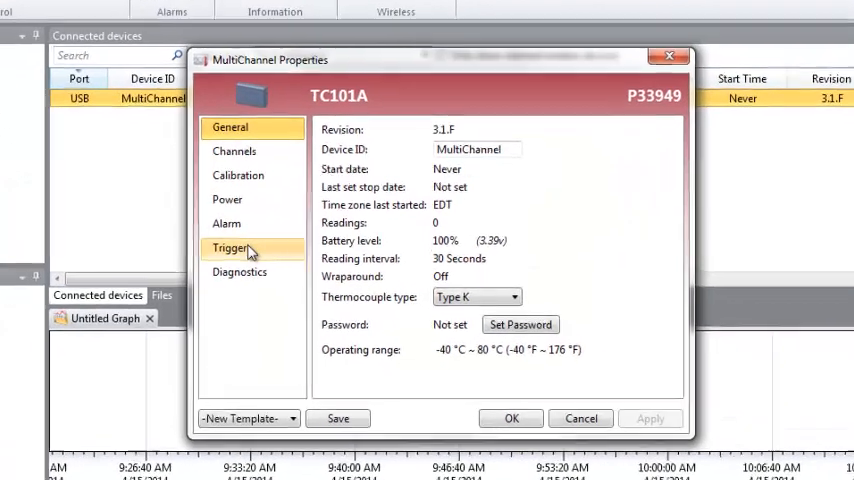
click(232, 248)
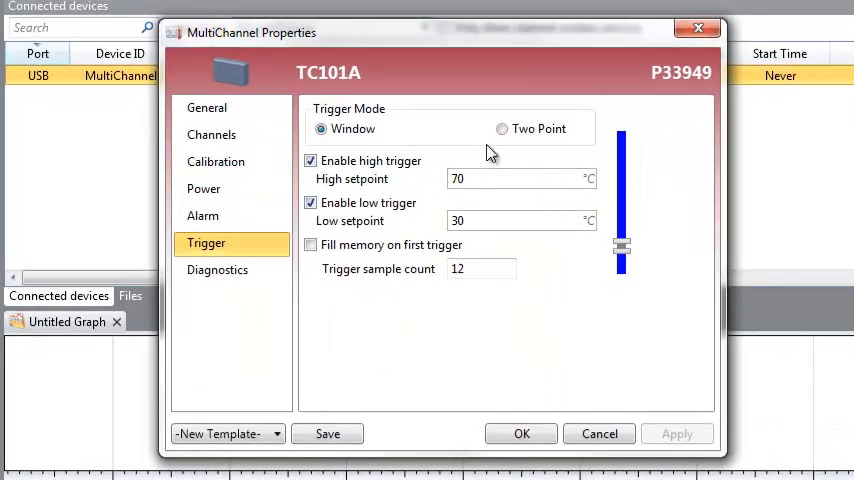
click(500, 128)
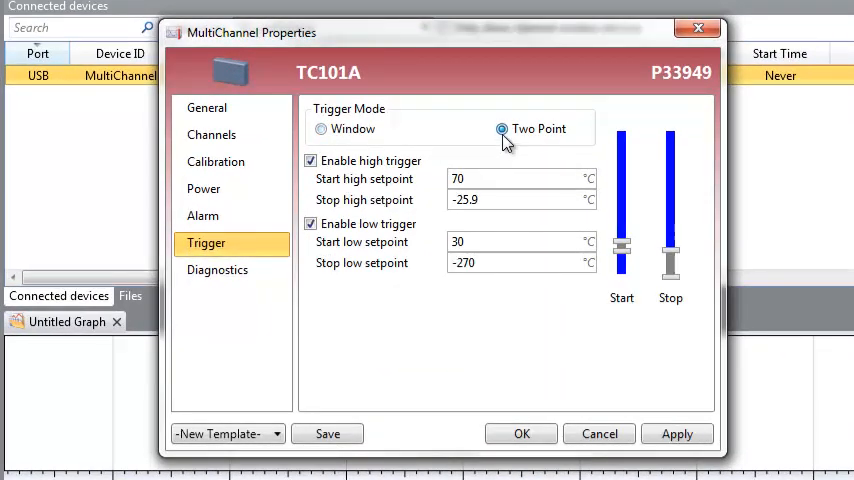
click(310, 160)
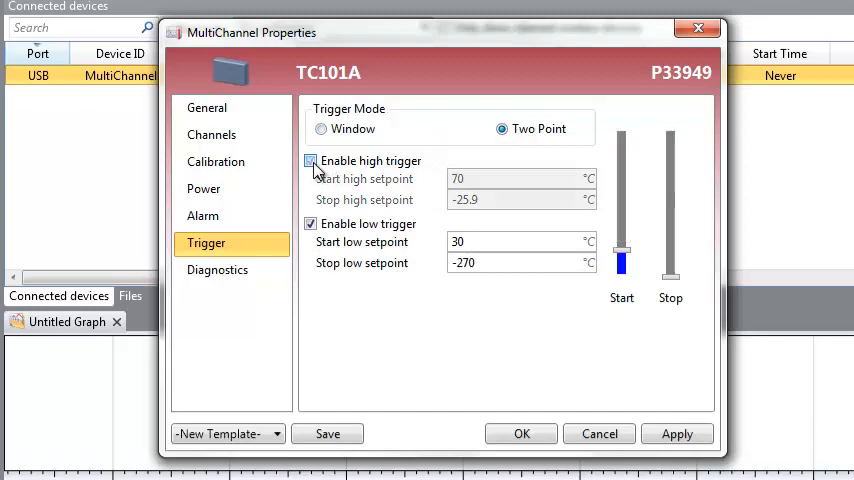
click(312, 160)
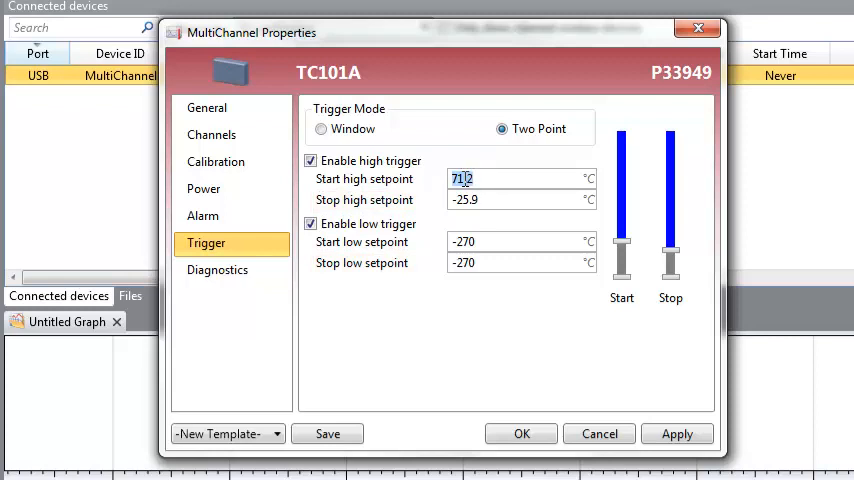
text(90.4)
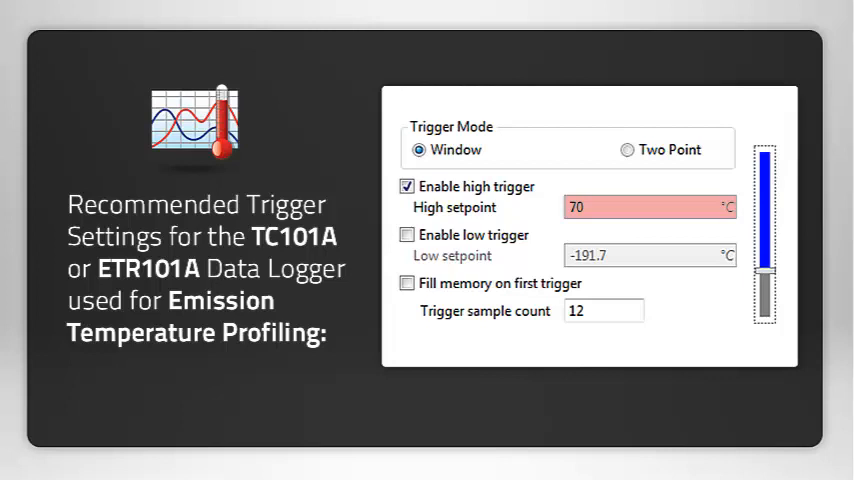
- Review the recommended settings card: Window mode, 70 °C high trigger, 12 samples, low trigger disabled
click(408, 236)
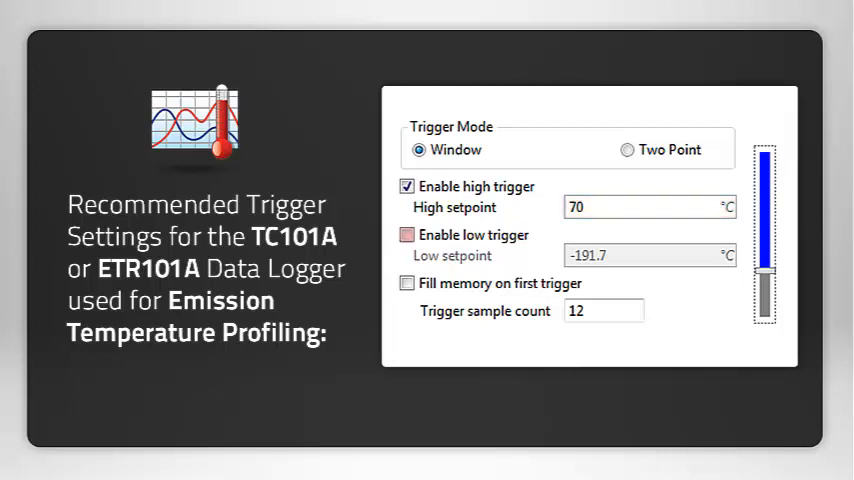